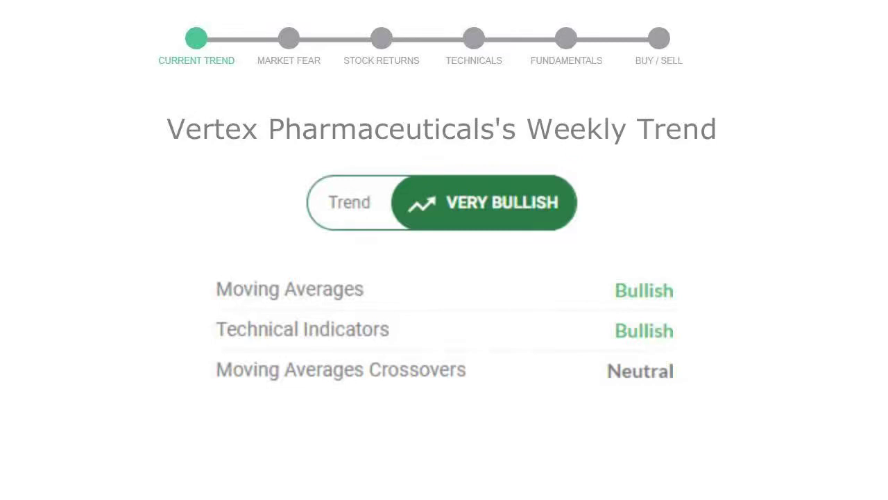
Step from Current Trend through Market Fear to the Stock Returns table (0.57% weekly to 36.98% three-year).
{"action": "left_click", "coordinate": [288, 38]}
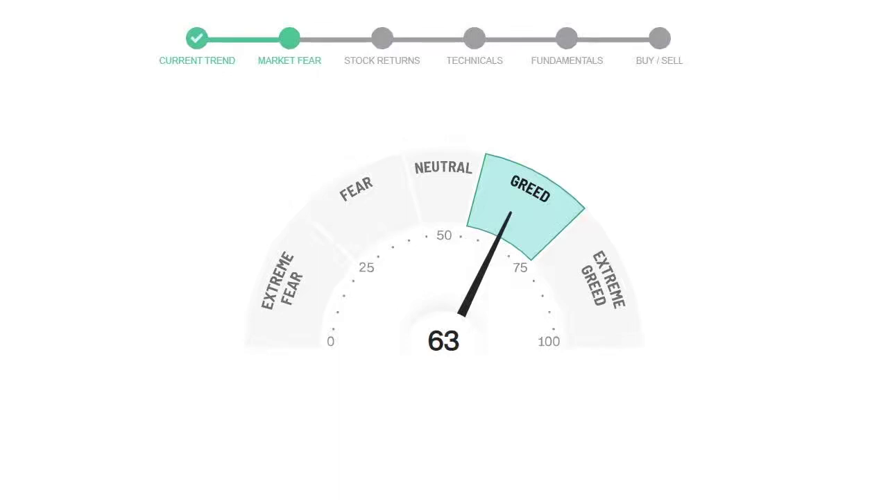
{"action": "left_click", "coordinate": [382, 35]}
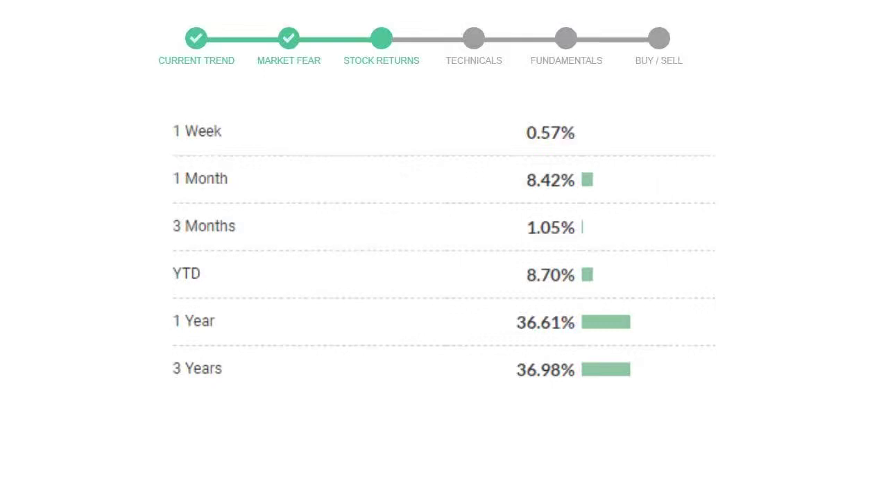
{"action": "left_click", "coordinate": [565, 38]}
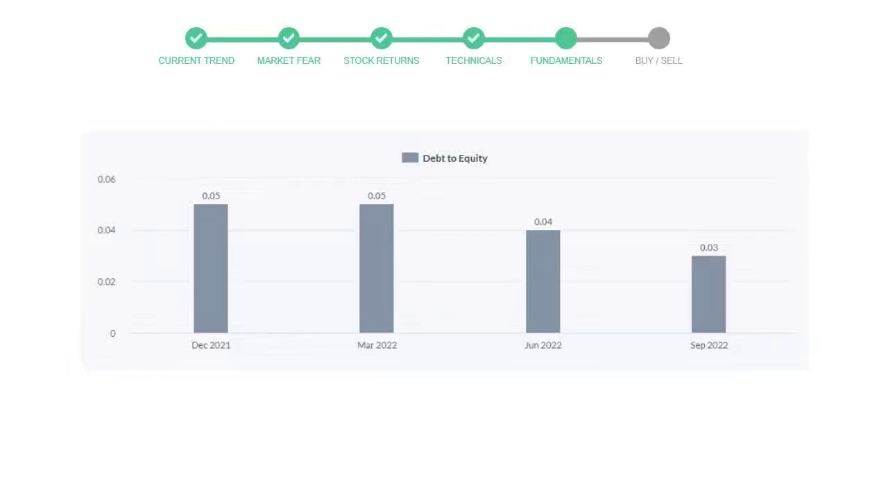
Jump to the Buy / Sell gauge showing Buy from 2 sell, 8 neutral, 16 buy signals.
{"action": "left_click", "coordinate": [659, 38]}
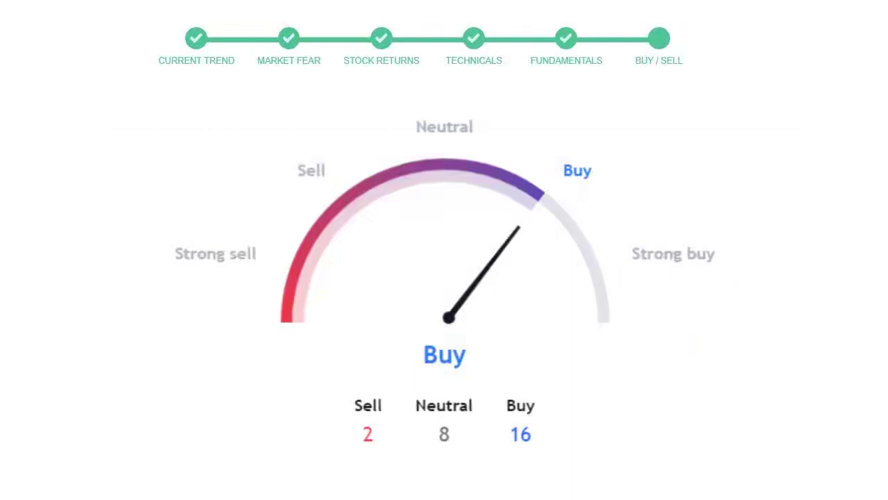